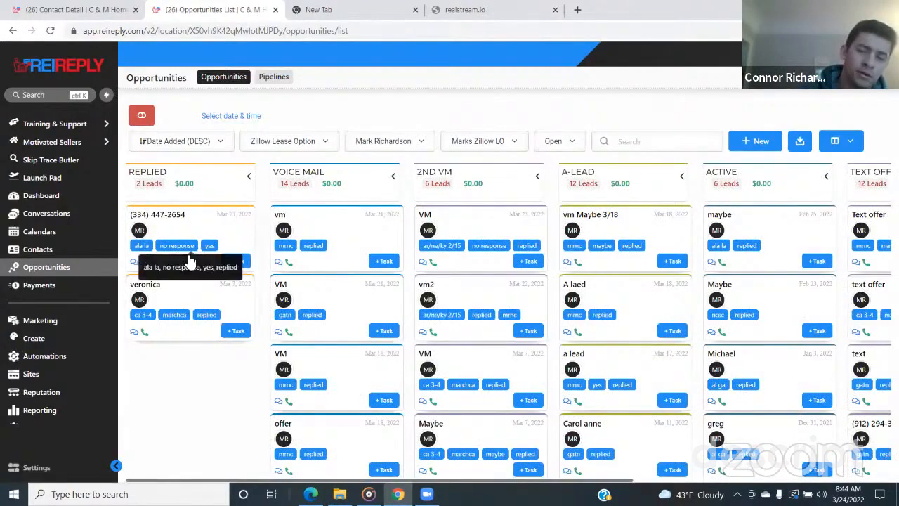
mouse_move(382, 267)
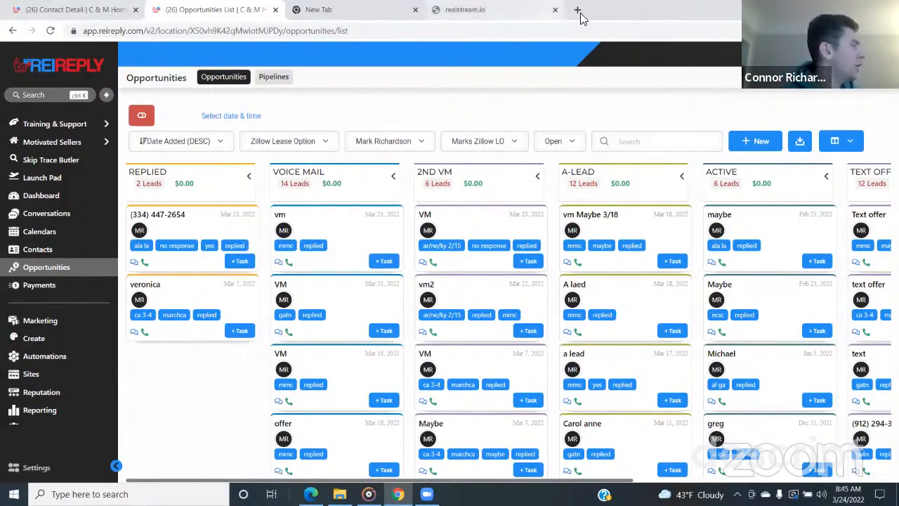
mouse_move(555, 13)
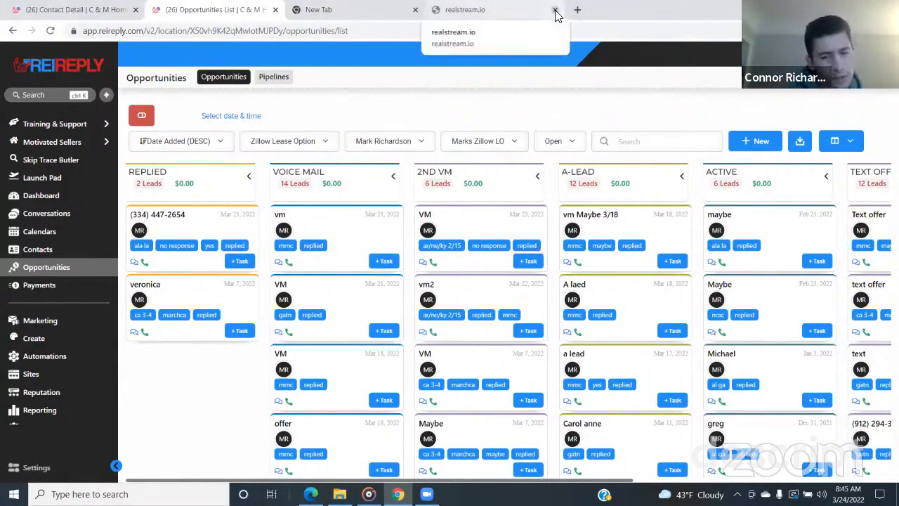
Log in to Restream from the realstream.io tab with the account email and password.
left_click(465, 9)
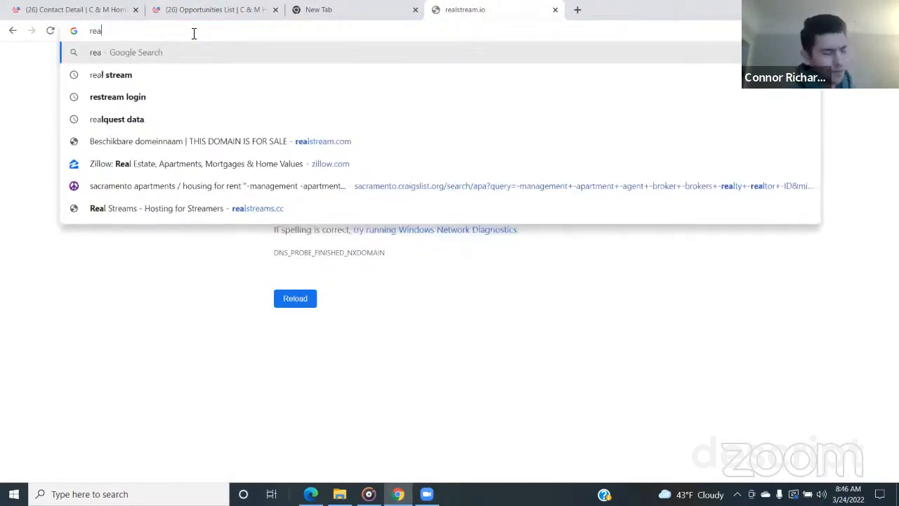
left_click(117, 97)
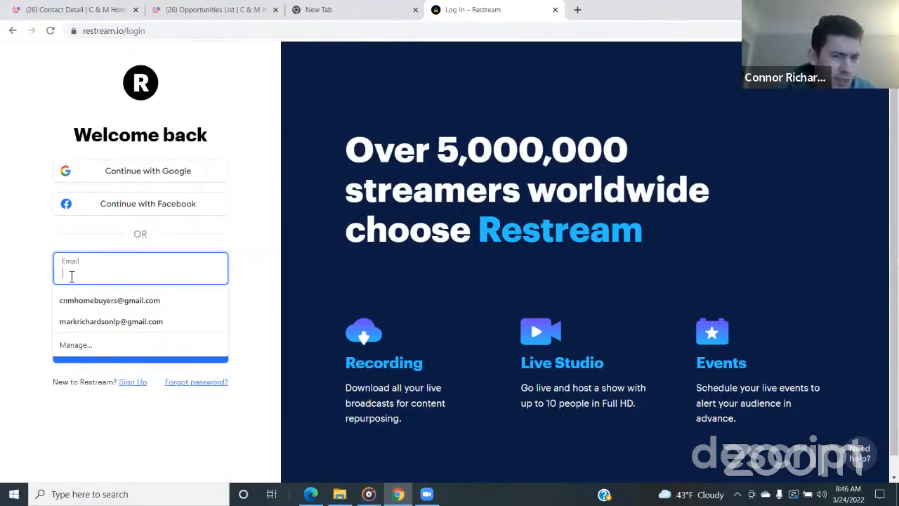
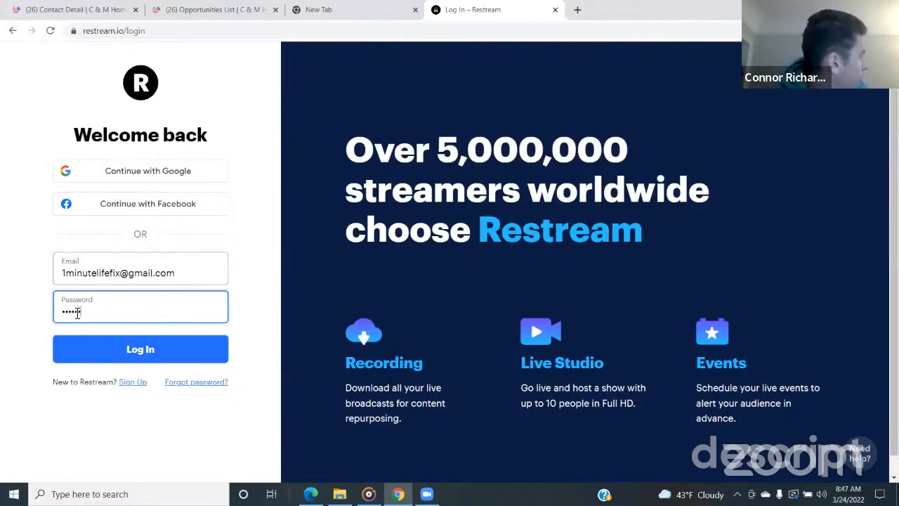
left_click(140, 349)
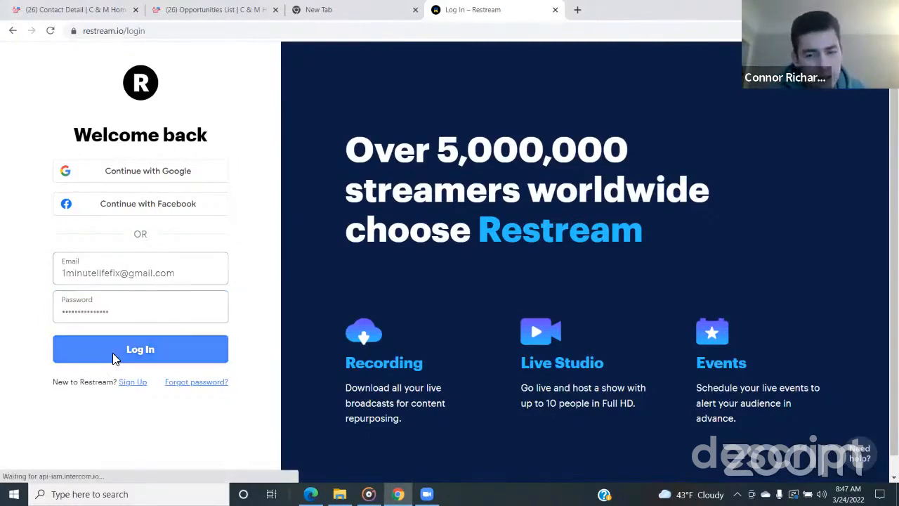
left_click(140, 349)
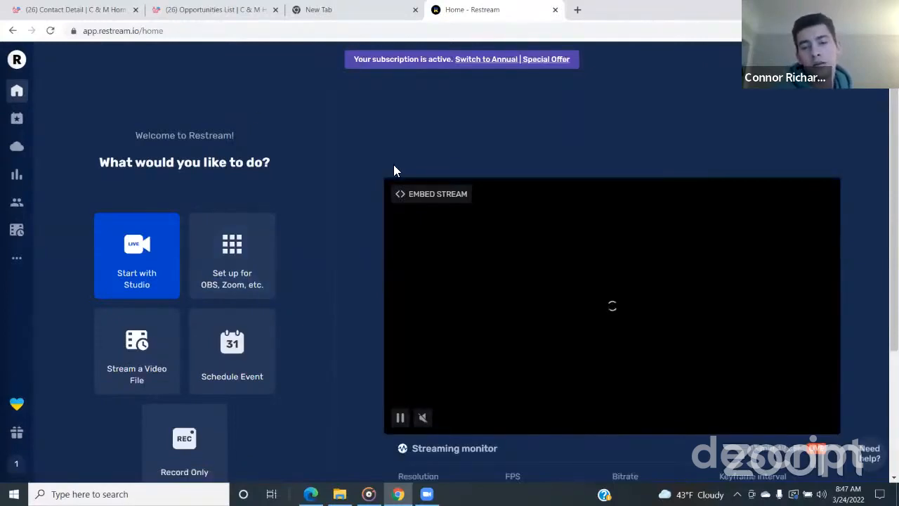
mouse_move(399, 132)
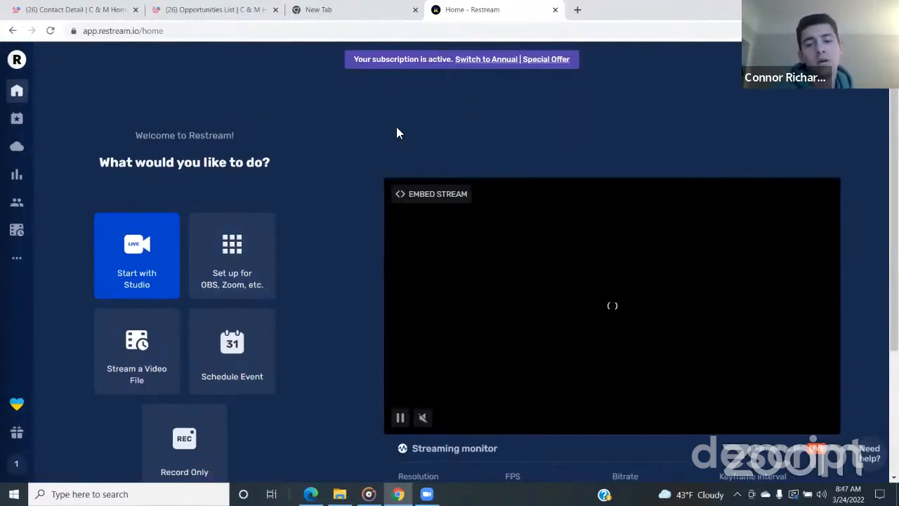
left_click(136, 255)
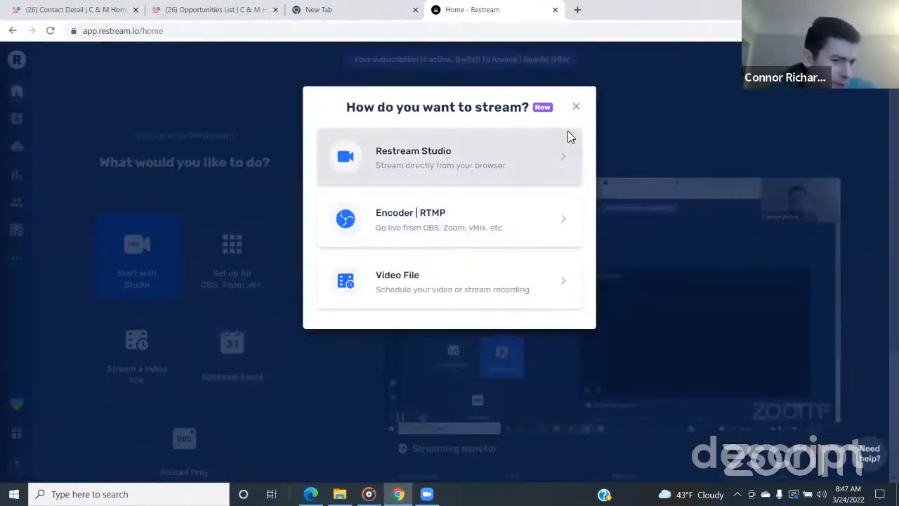
mouse_move(576, 109)
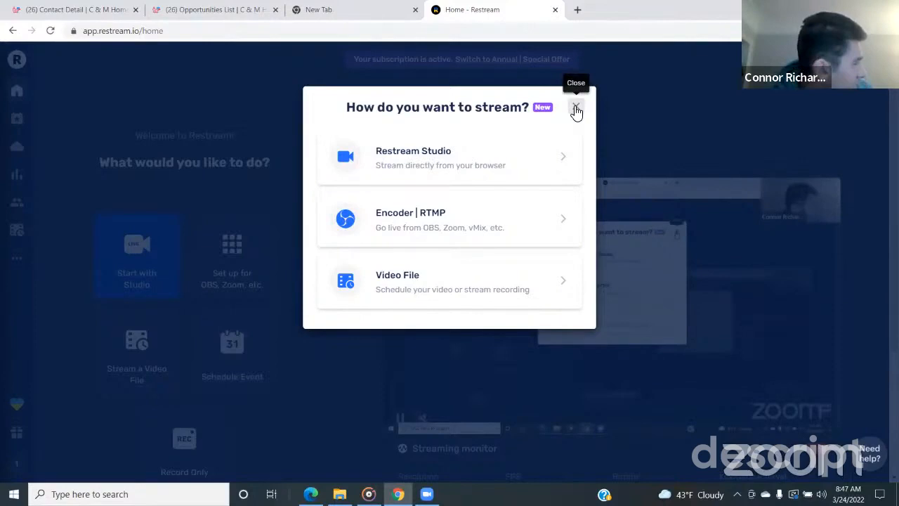
left_click(17, 118)
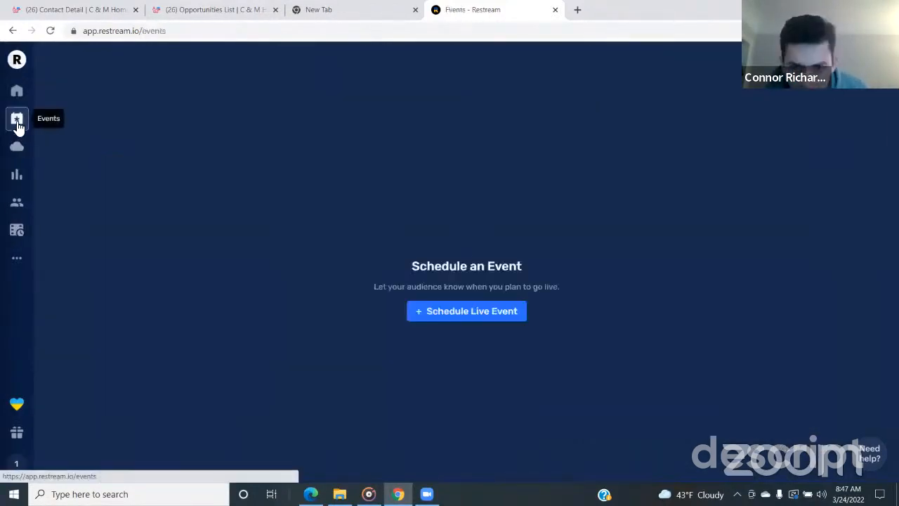
mouse_move(17, 174)
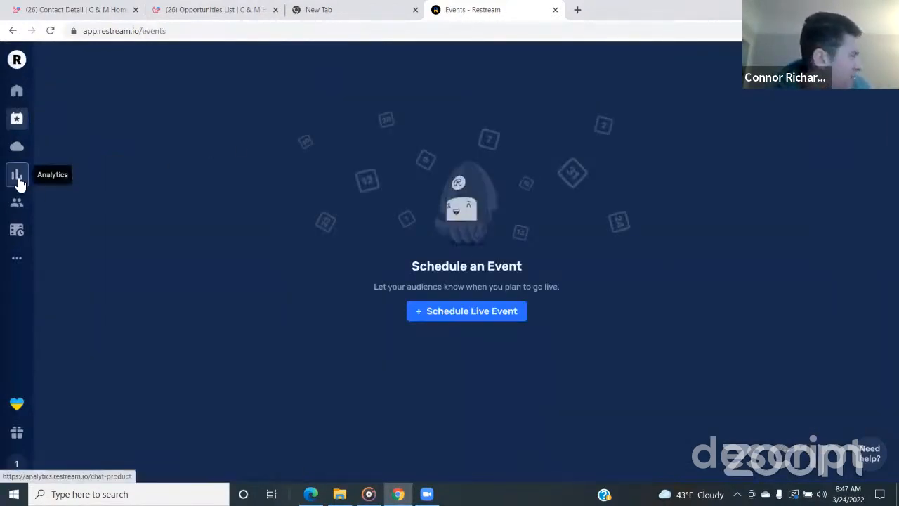
left_click(17, 174)
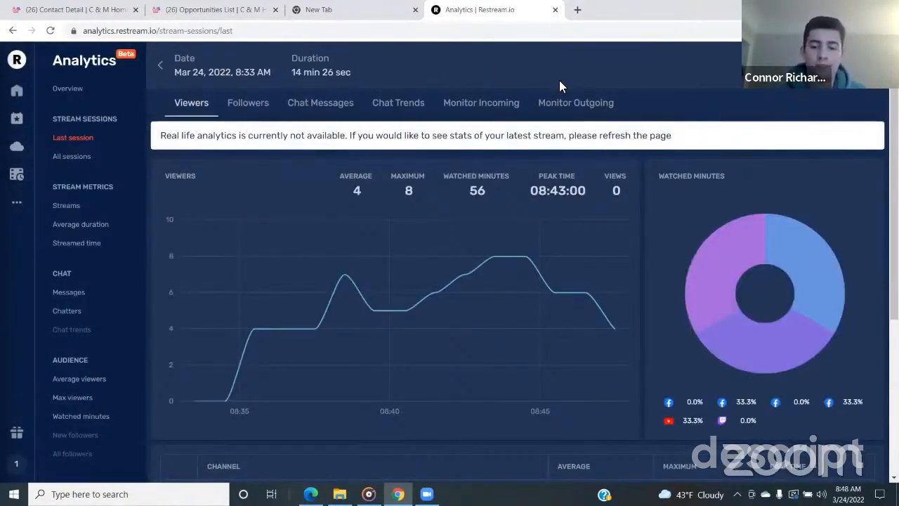
left_click(17, 90)
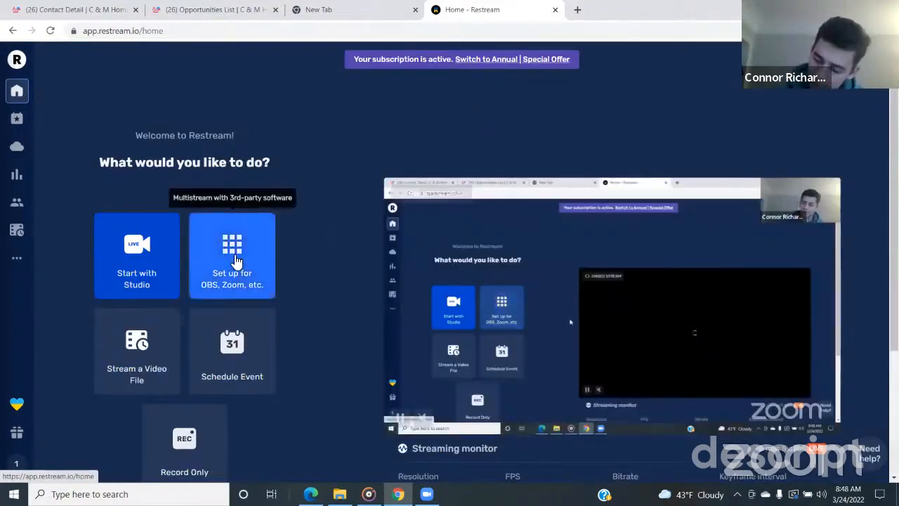
left_click(232, 254)
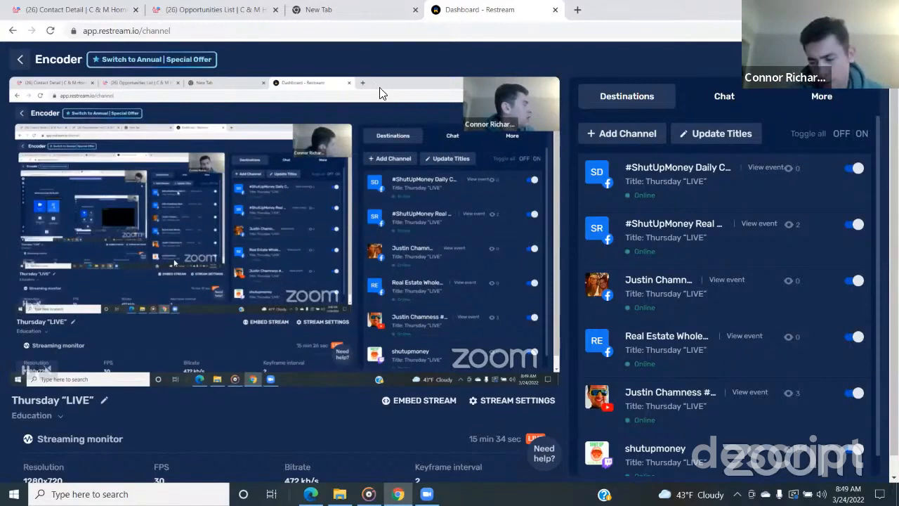
View Restream's More tab to check RTMP pull links, none created yet.
left_click(821, 96)
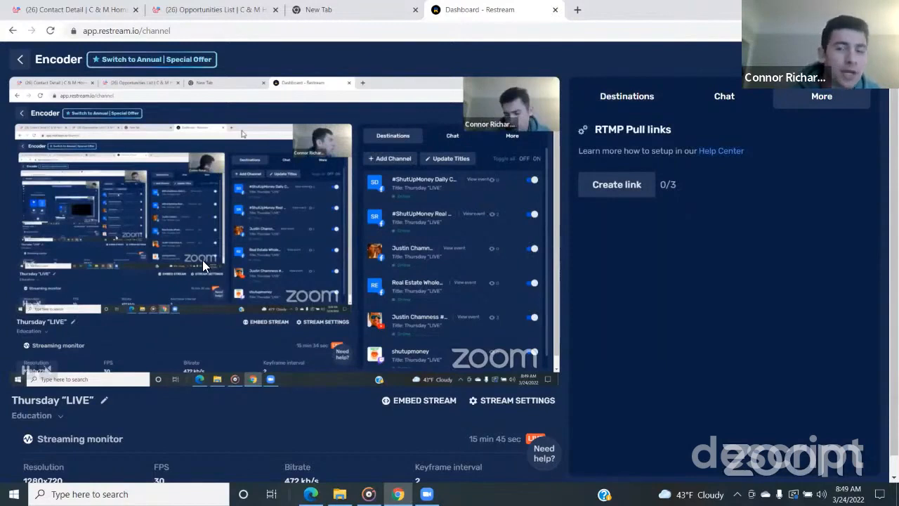
left_click(512, 136)
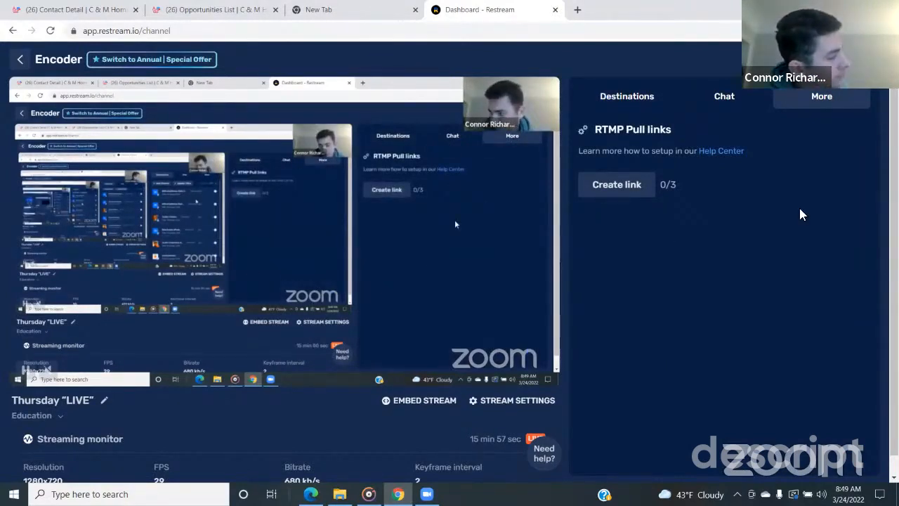
mouse_move(770, 307)
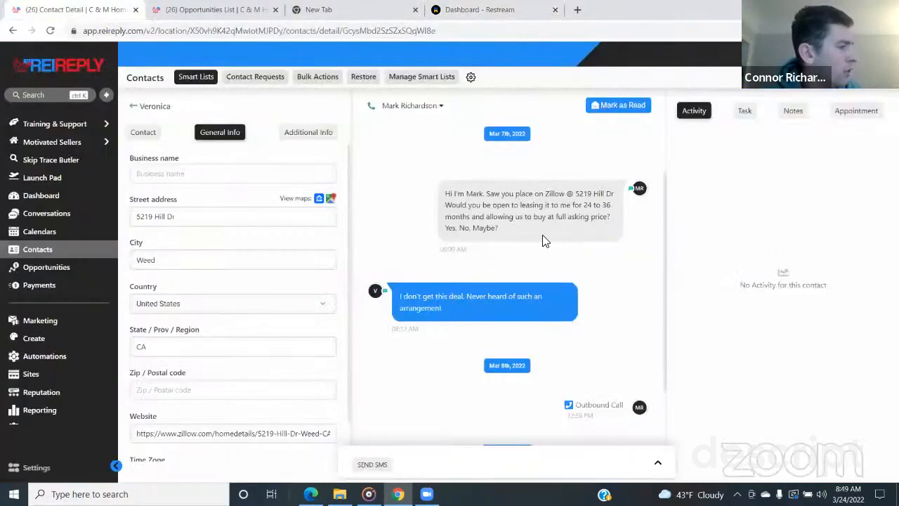
Open the Offer opportunity card on the pipeline board and go to its contact details.
scroll("down", 3)
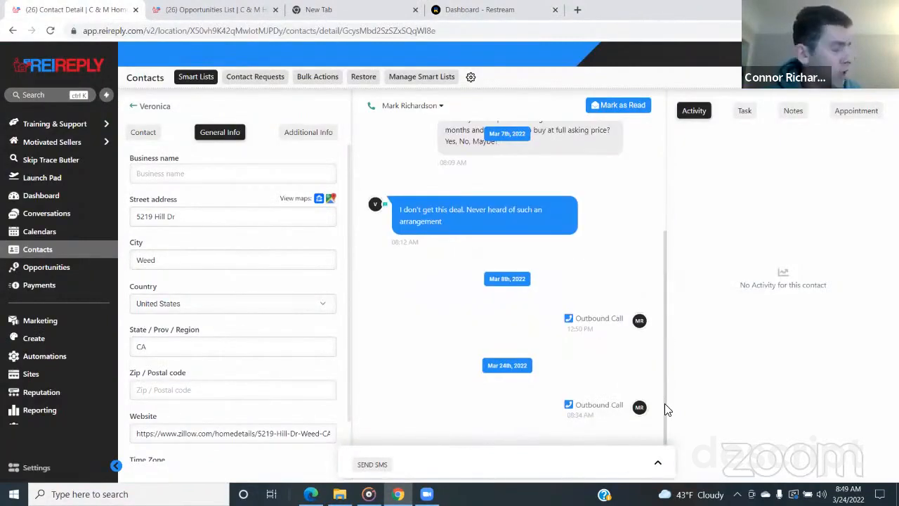
left_click(47, 267)
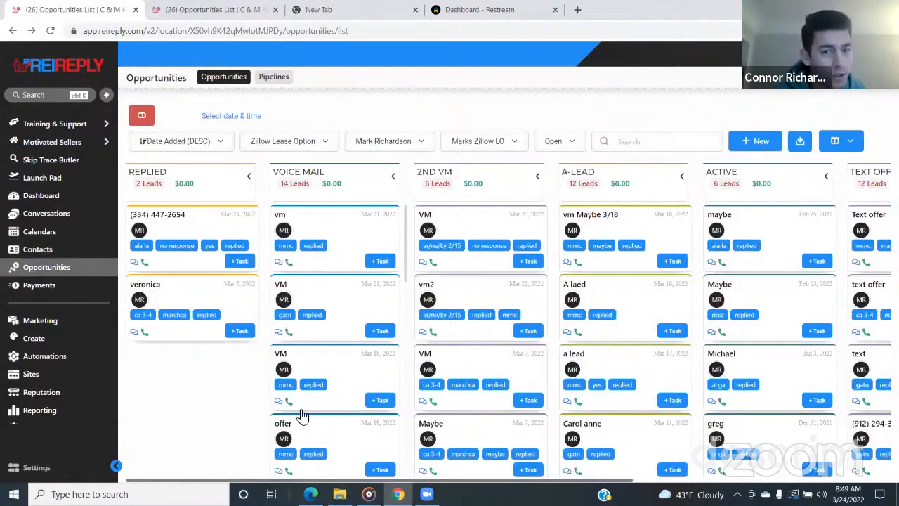
mouse_move(351, 439)
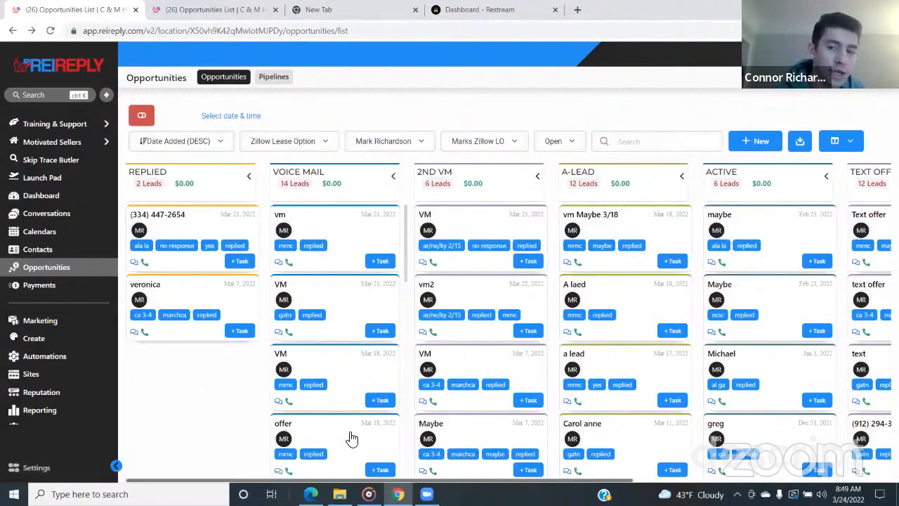
left_click(283, 423)
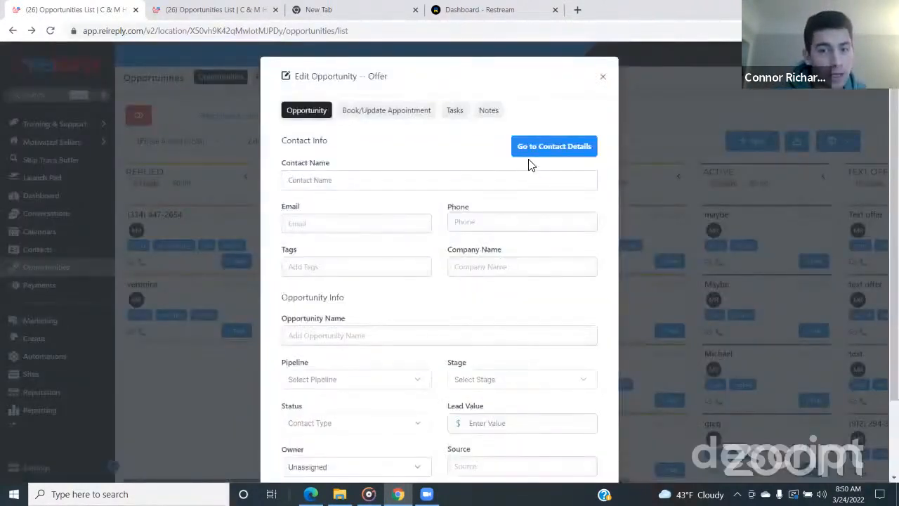
left_click(554, 146)
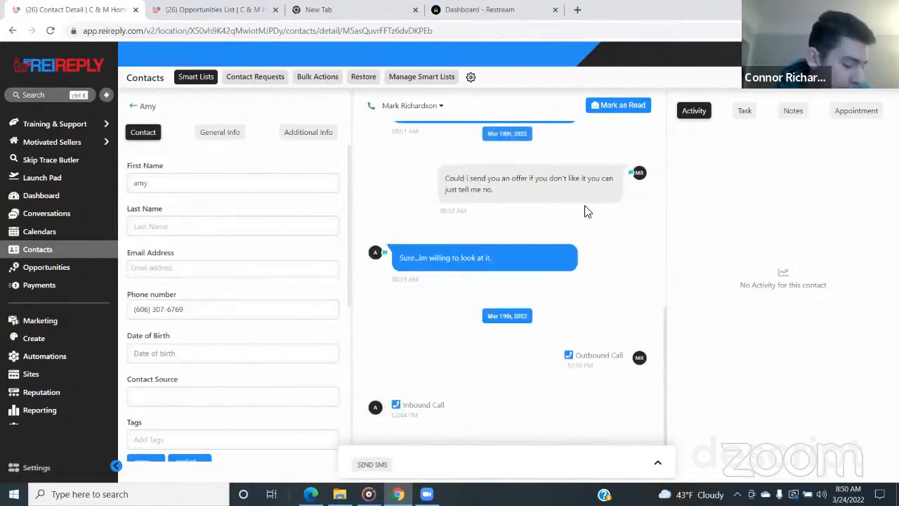
mouse_move(798, 206)
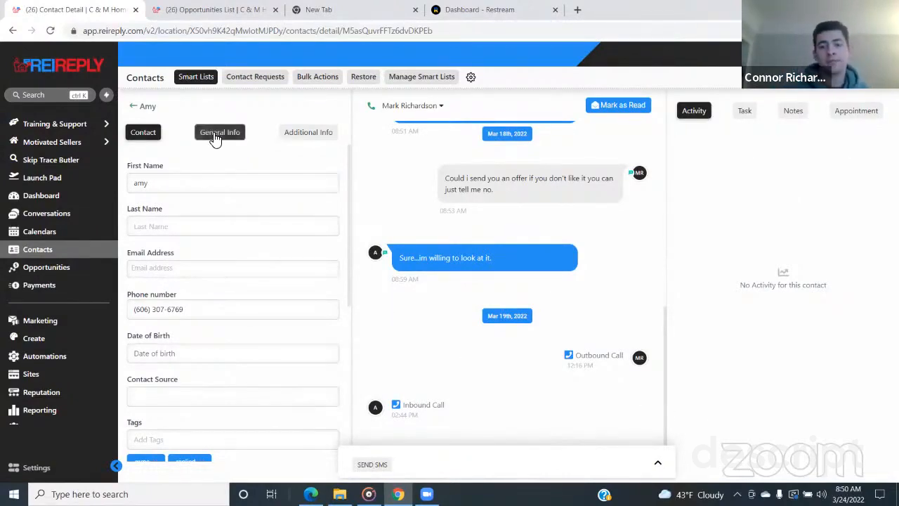
left_click(211, 9)
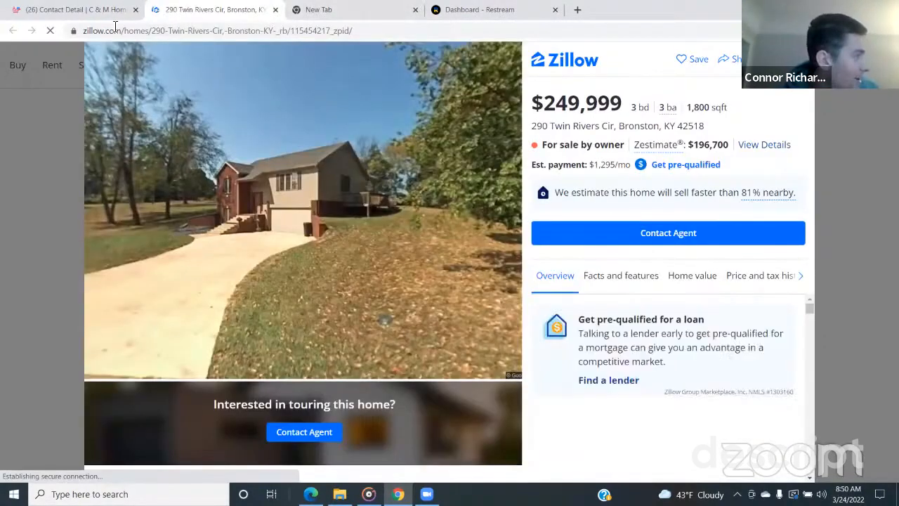
left_click(70, 9)
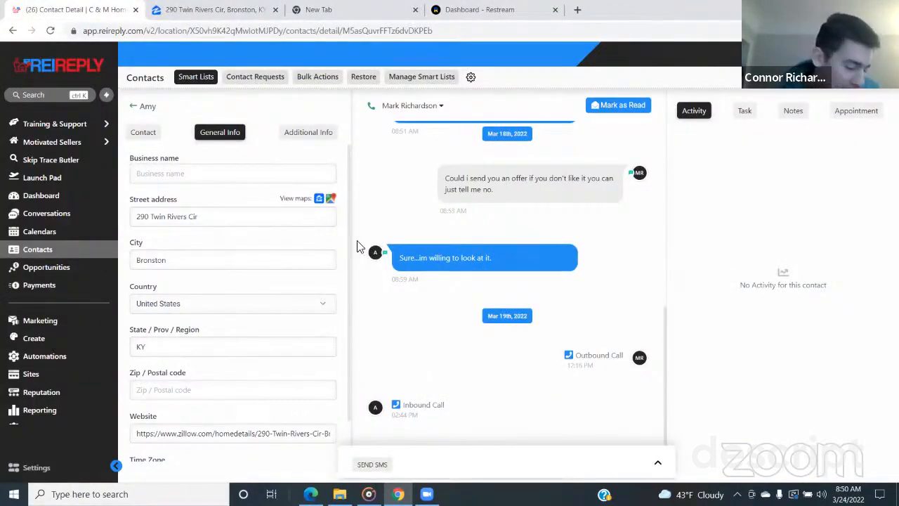
mouse_move(383, 174)
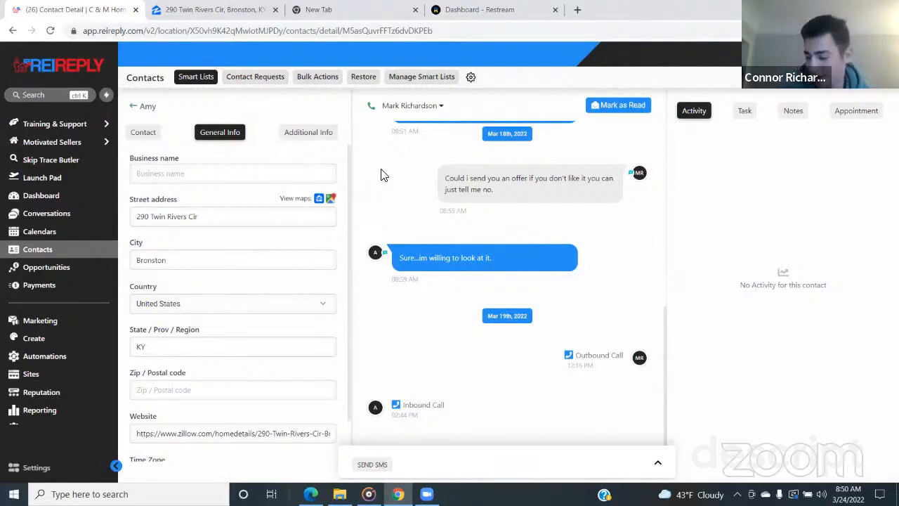
mouse_move(455, 188)
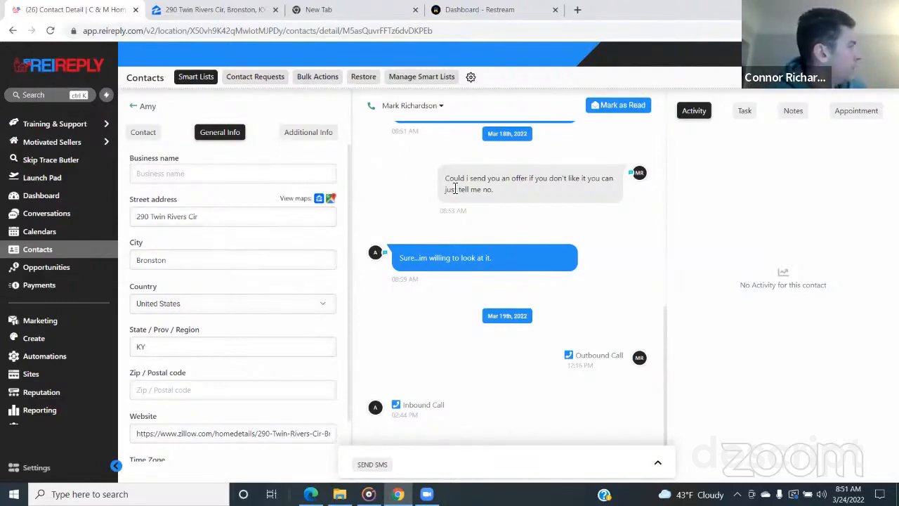
mouse_move(667, 303)
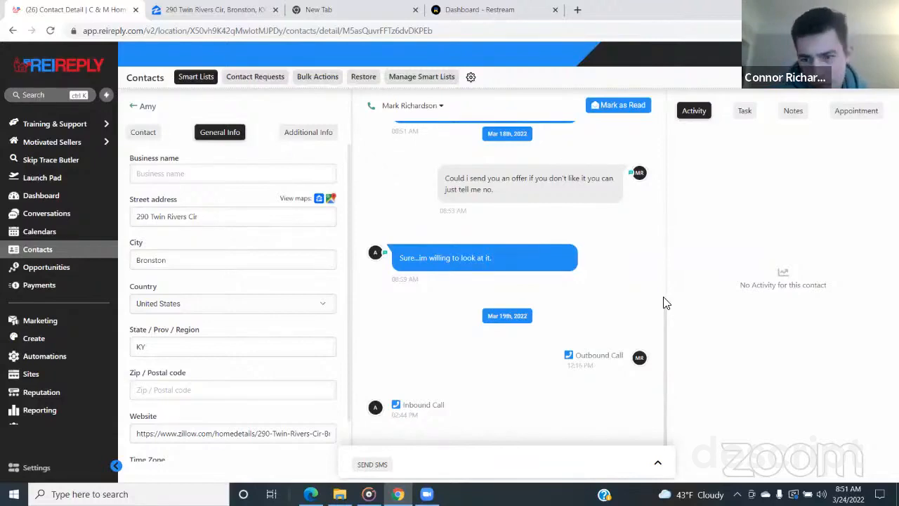
mouse_move(744, 172)
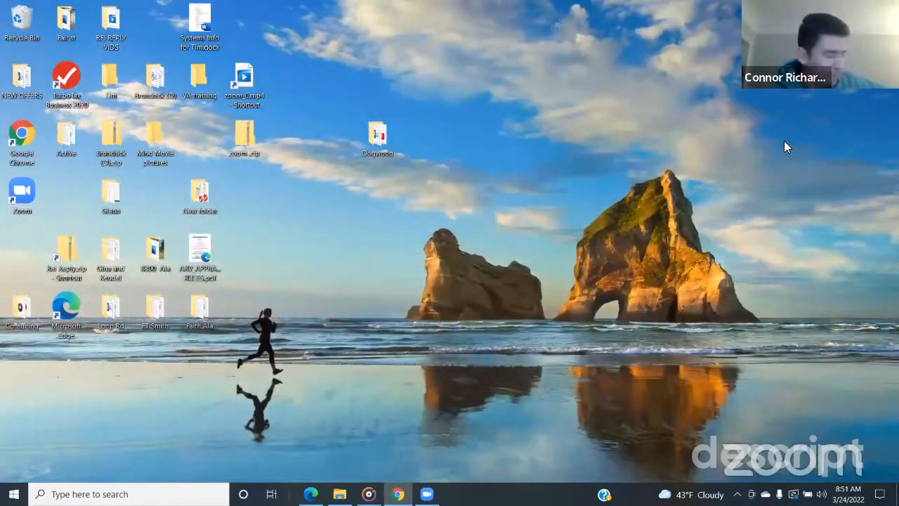
mouse_move(557, 274)
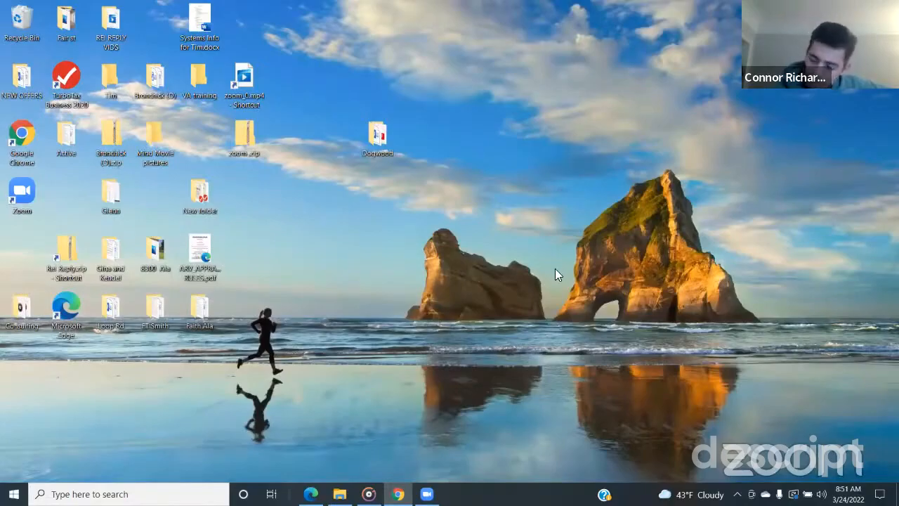